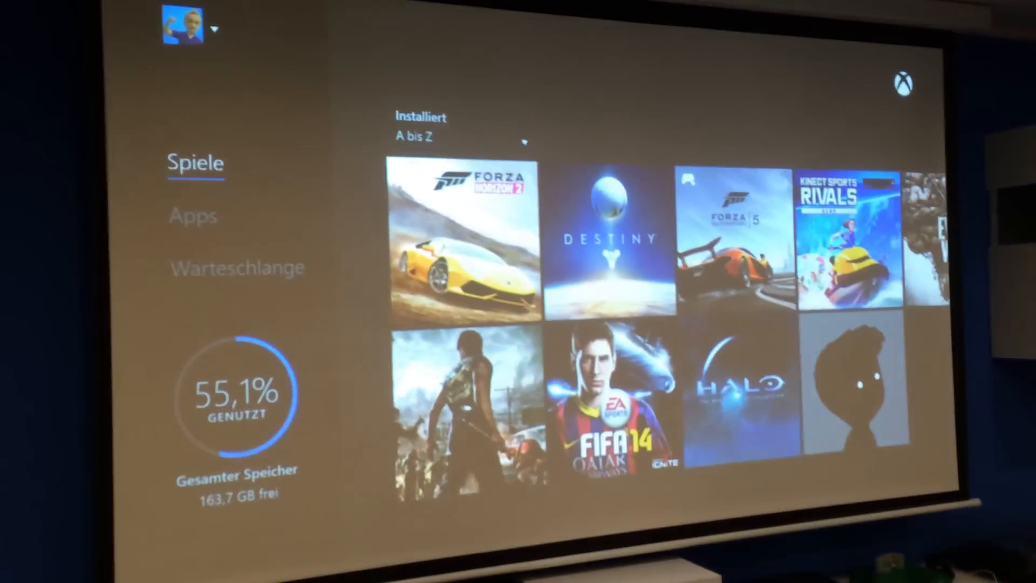
Show the installed apps list in My Games & Apps instead of games.
click(201, 217)
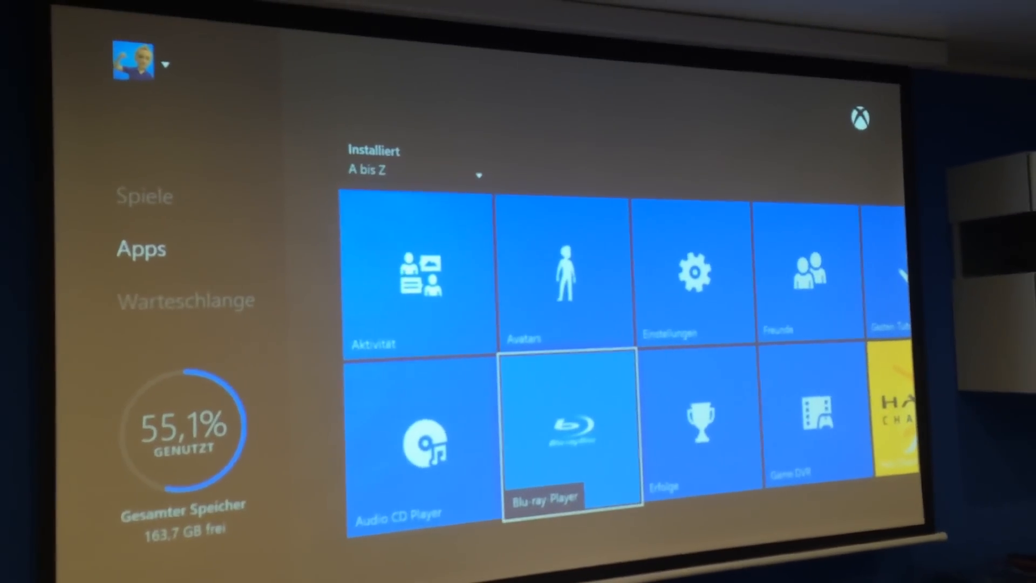
Bring up the options menu for the Blu-ray Player tile.
click(571, 433)
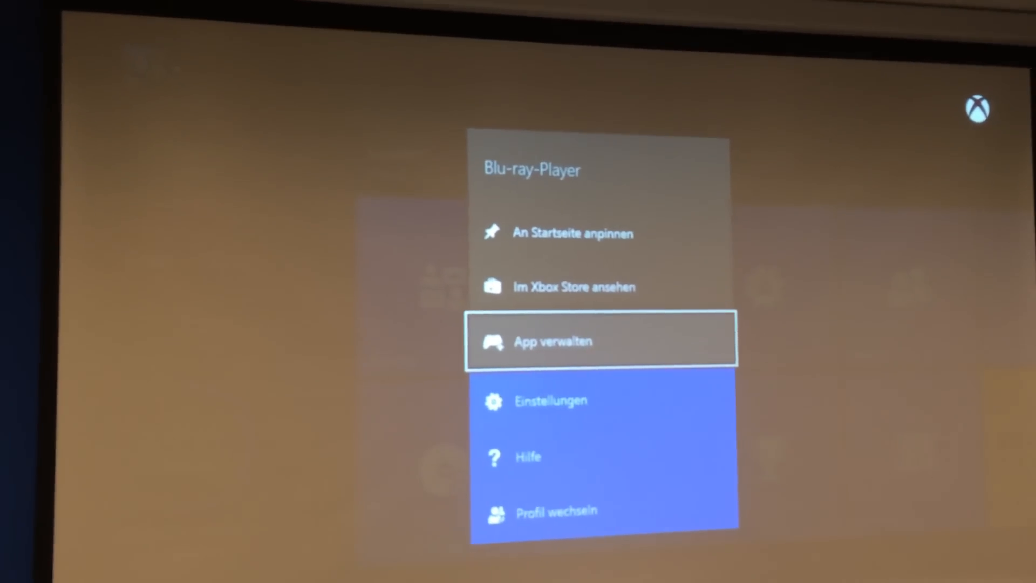
Uninstall Blu-ray Player via App verwalten, confirming Deinstallieren in the dialog.
click(602, 341)
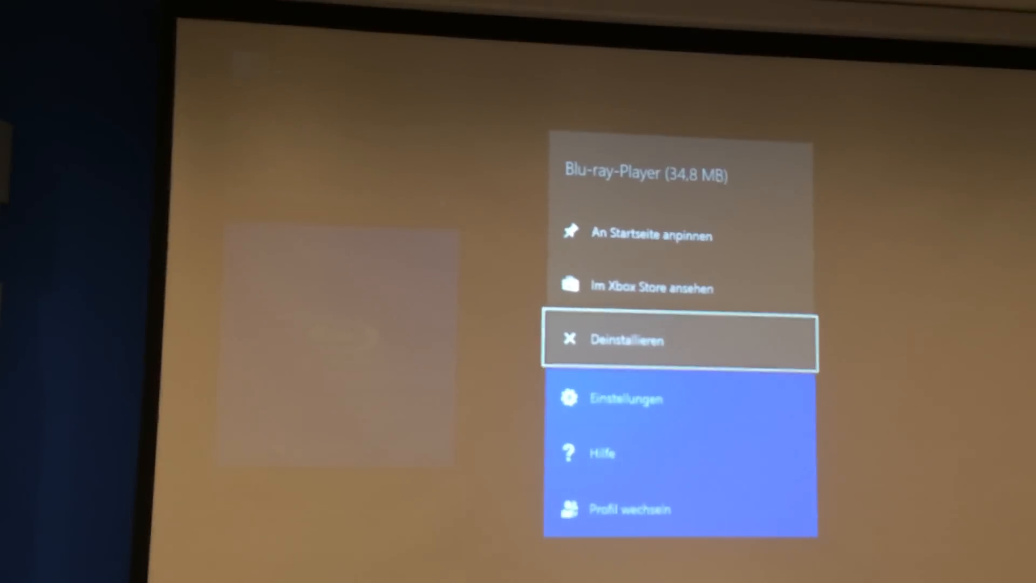
click(626, 339)
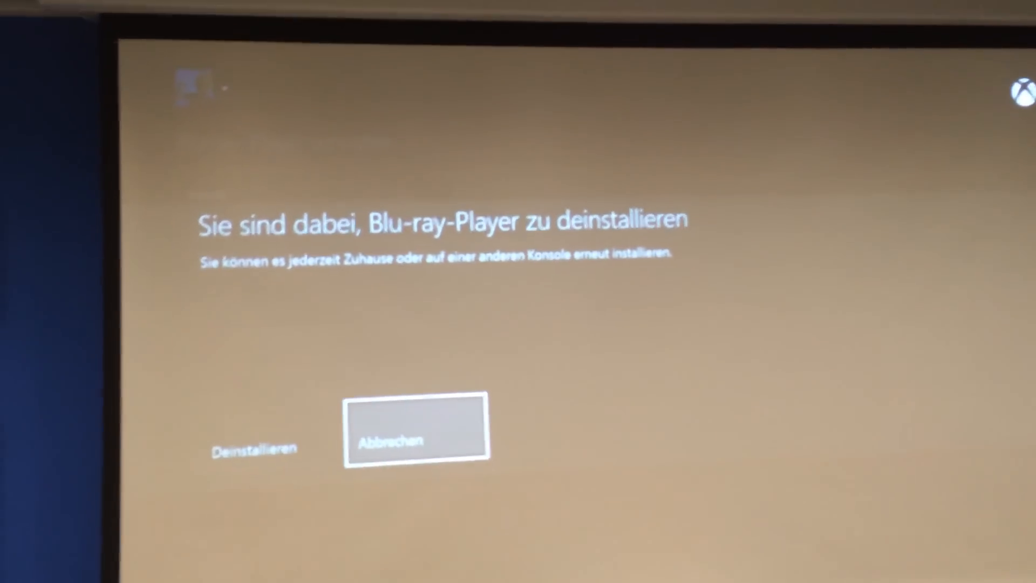
click(416, 427)
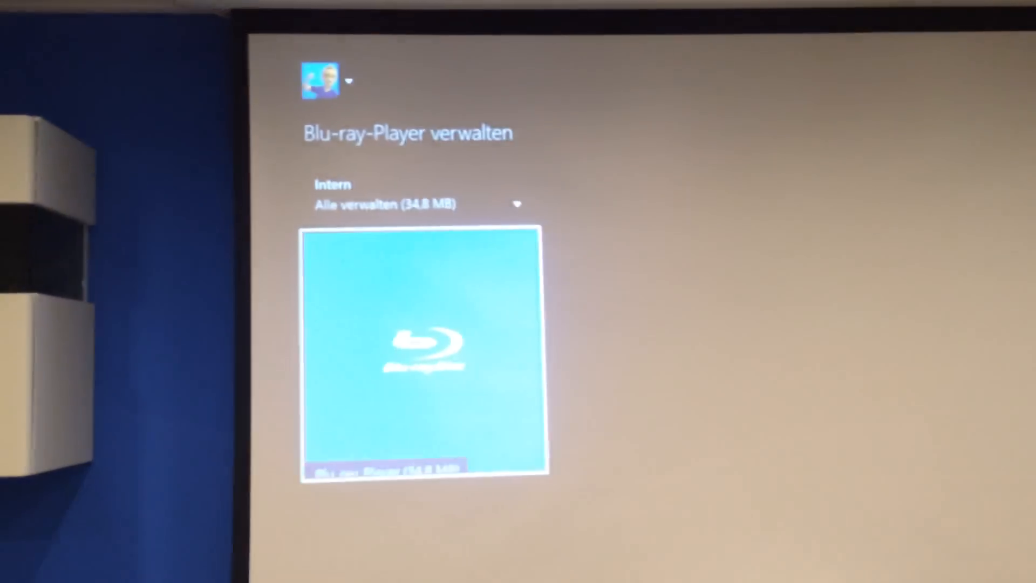